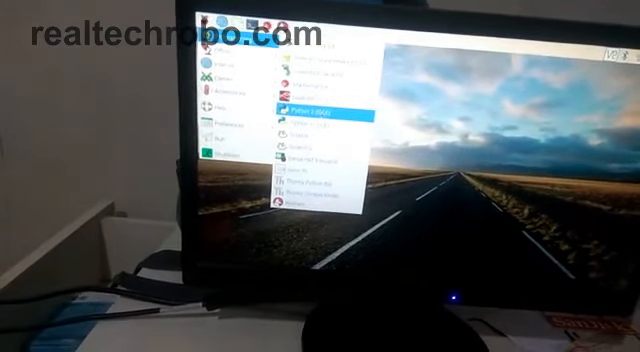
# Launch the text editor from the applications menu to show the saved program file.
pyautogui.click(308, 104)
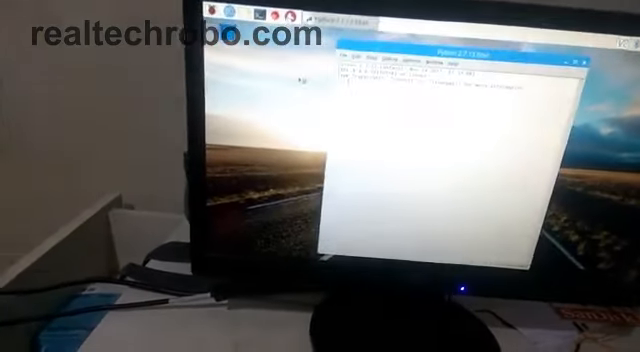